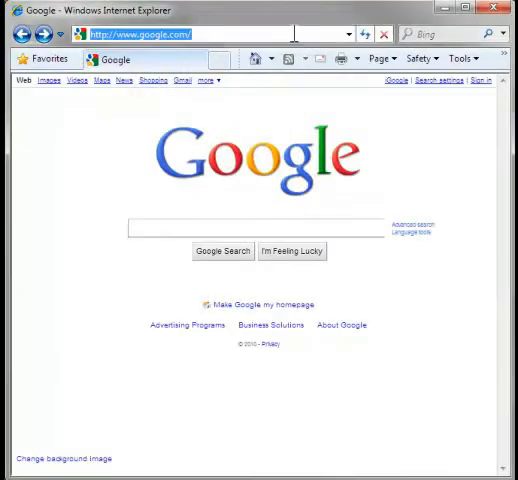
Search hotwater.com's Find Local Rebates for water heater rebates in ZIP code 21075
text(www.hotwater)
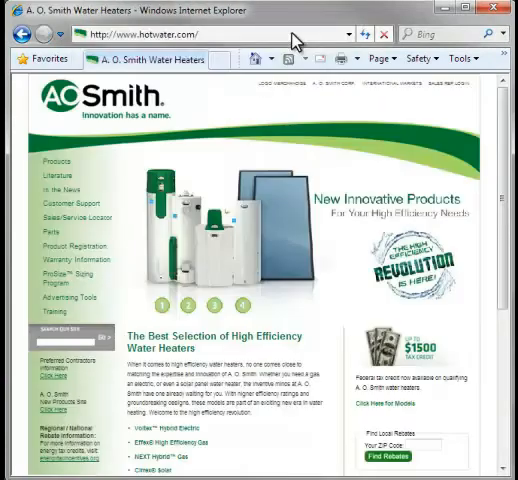
scroll(down, 3)
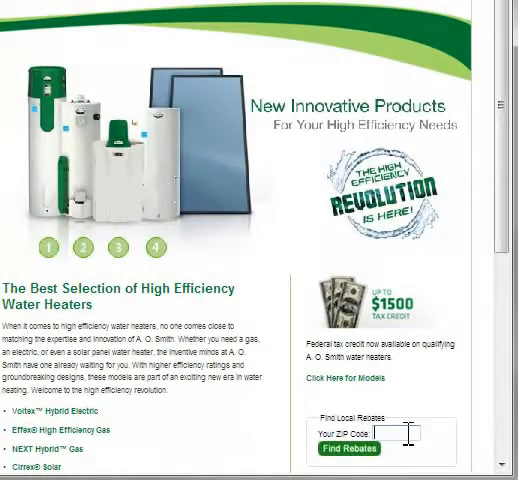
text(21075)
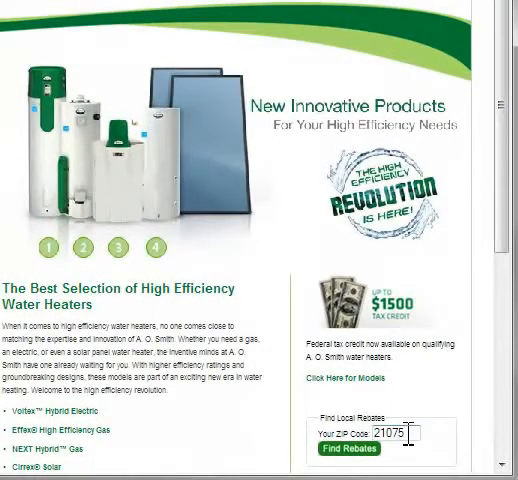
click(348, 448)
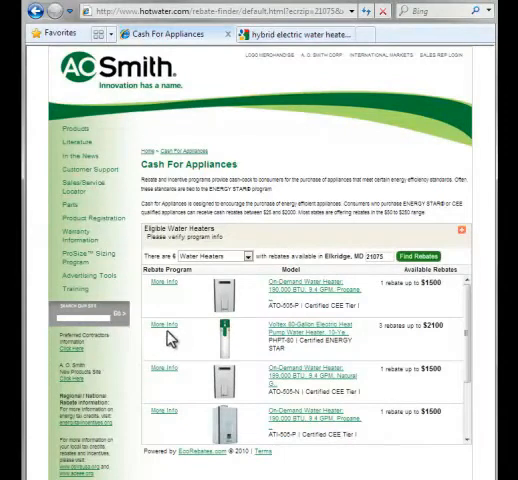
View More Info rebates for the Voltex 80-Gallon Electric Heat Pump Water Heater
click(168, 324)
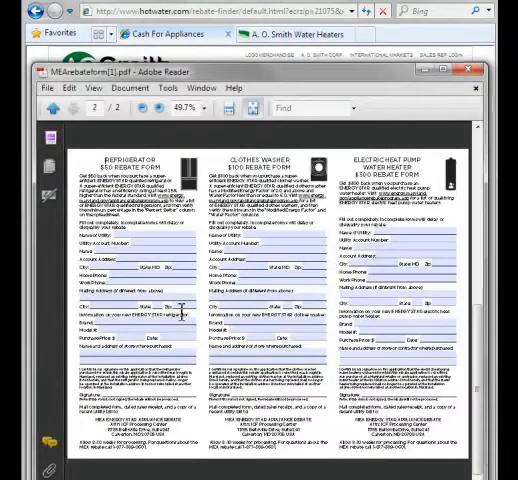
Close the MEArebateform PDF and go to the Voltex Hybrid Electric product page
click(471, 67)
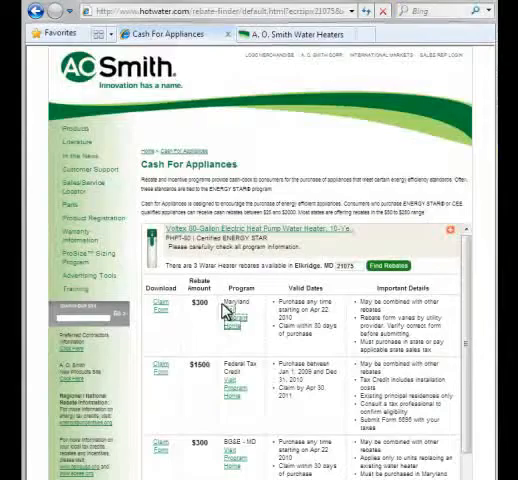
click(268, 227)
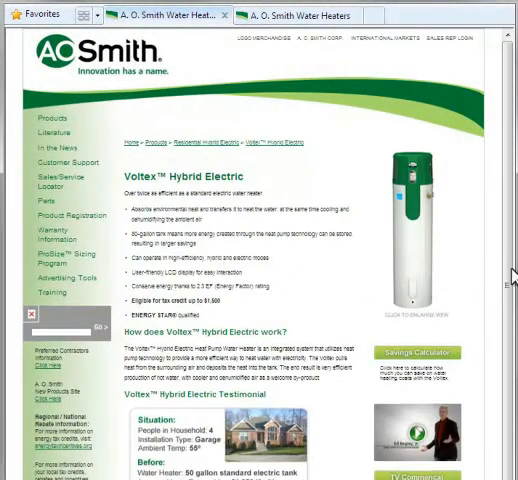
Scroll through the Voltex Hybrid Electric page features and testimonial
scroll(down, 3)
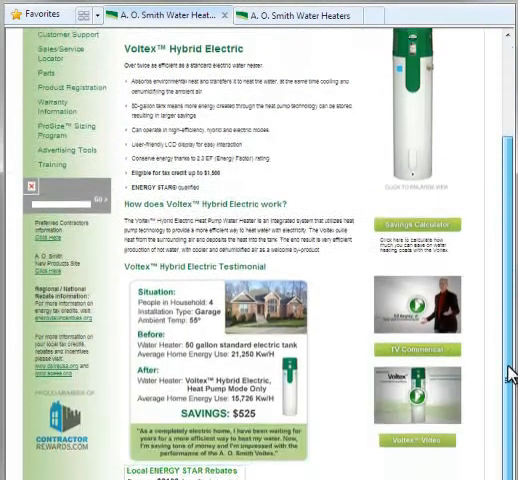
scroll(up, 3)
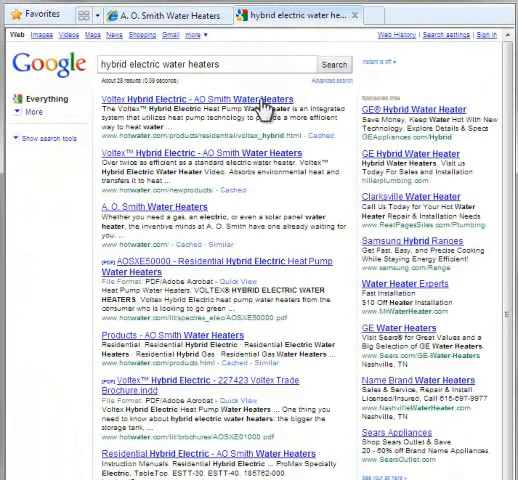
From the Google result, run the Voltex page's Local ENERGY STAR rebate lookup for ZIP 21075
click(197, 98)
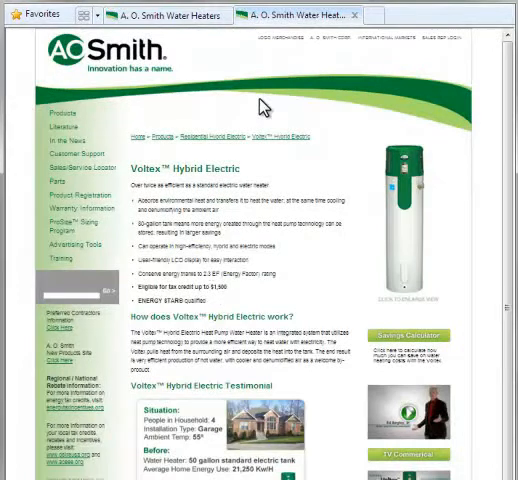
scroll(down, 3)
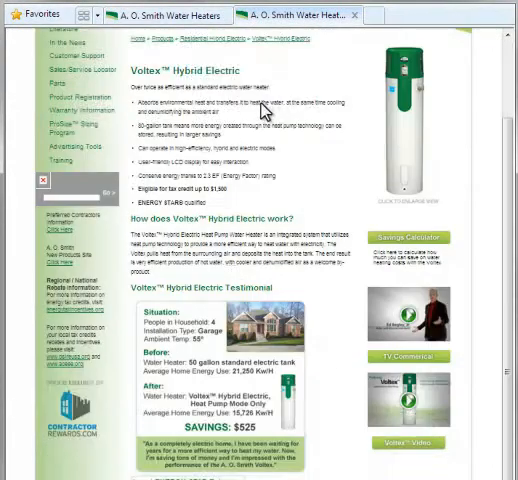
scroll(down, 3)
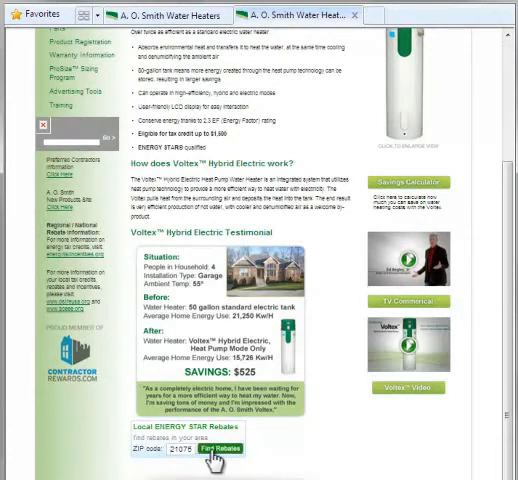
click(222, 449)
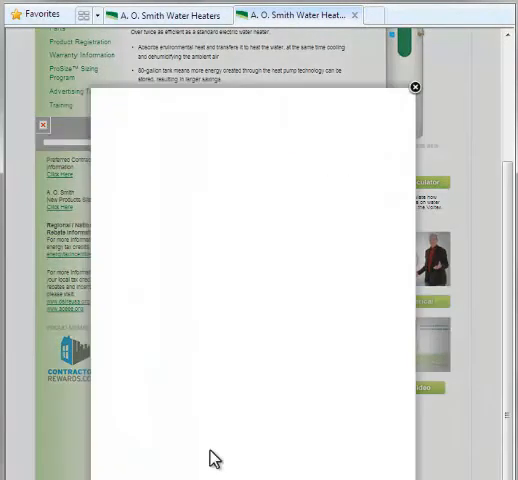